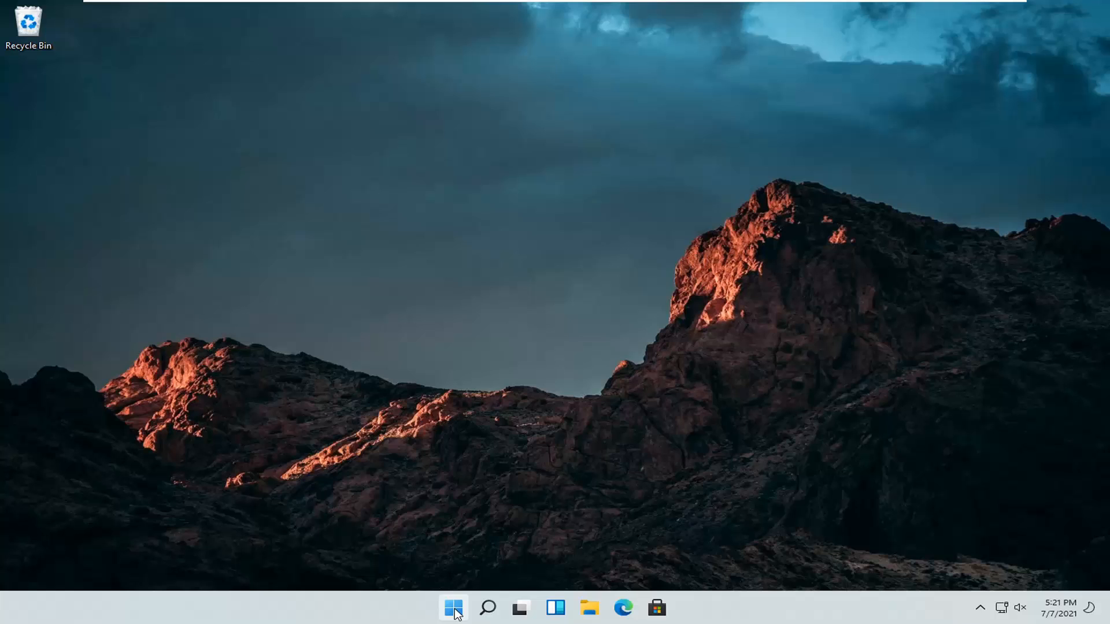
Step: Launch Settings from the Start button's right-click quick link menu
{"action": "right_click", "coordinate": [453, 608]}
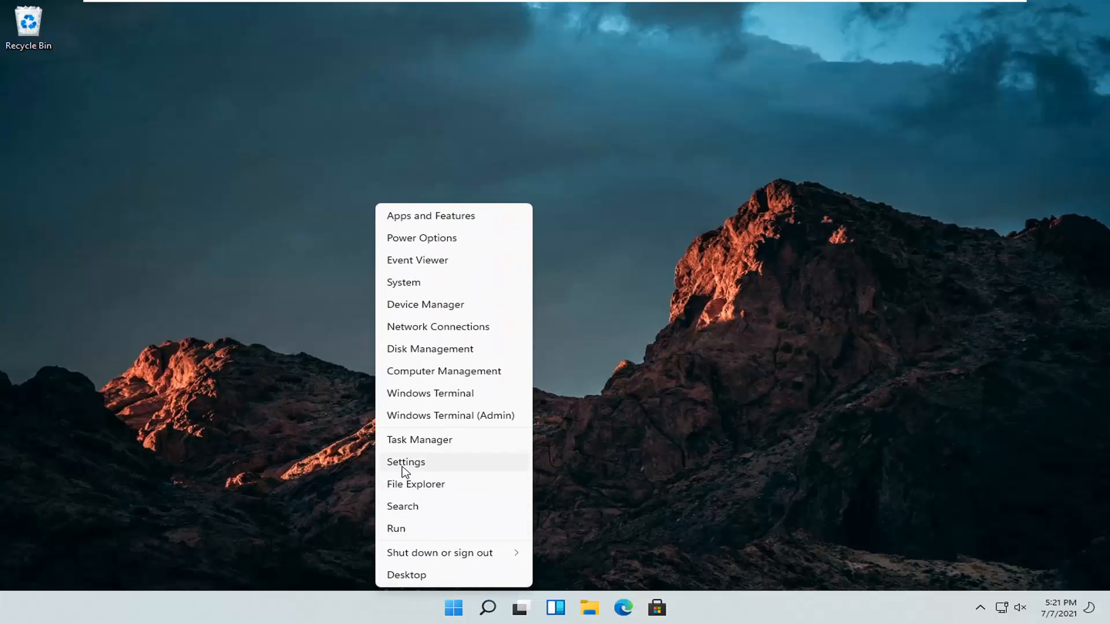
{"action": "left_click", "coordinate": [405, 461]}
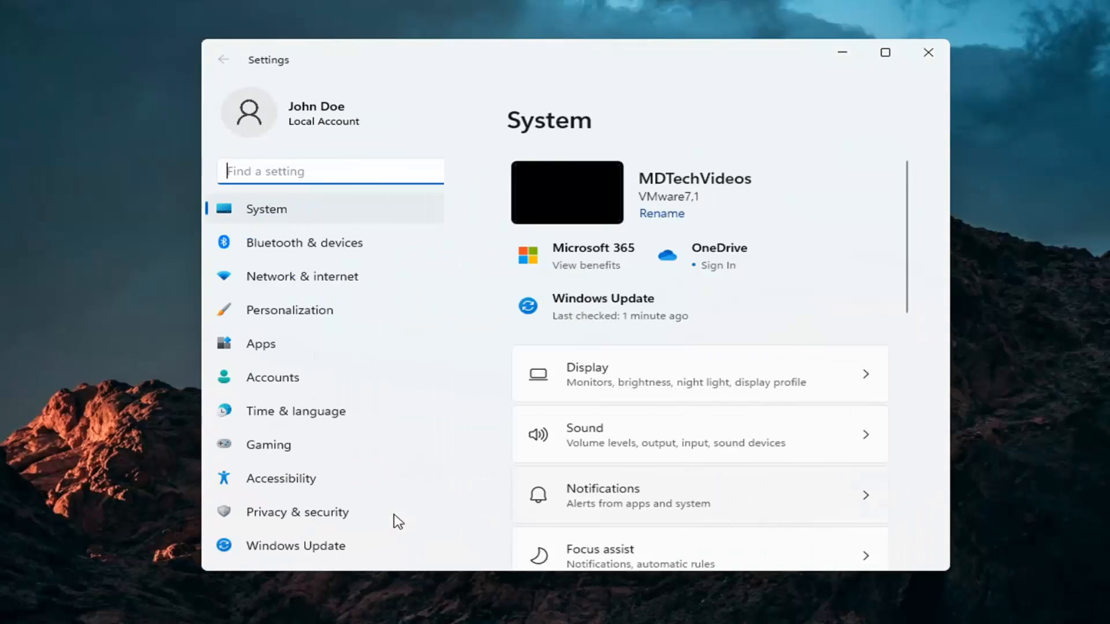
Step: Switch off 'Open Xbox Game Bar using this' under Gaming > Xbox Game Bar
{"action": "left_click", "coordinate": [268, 445]}
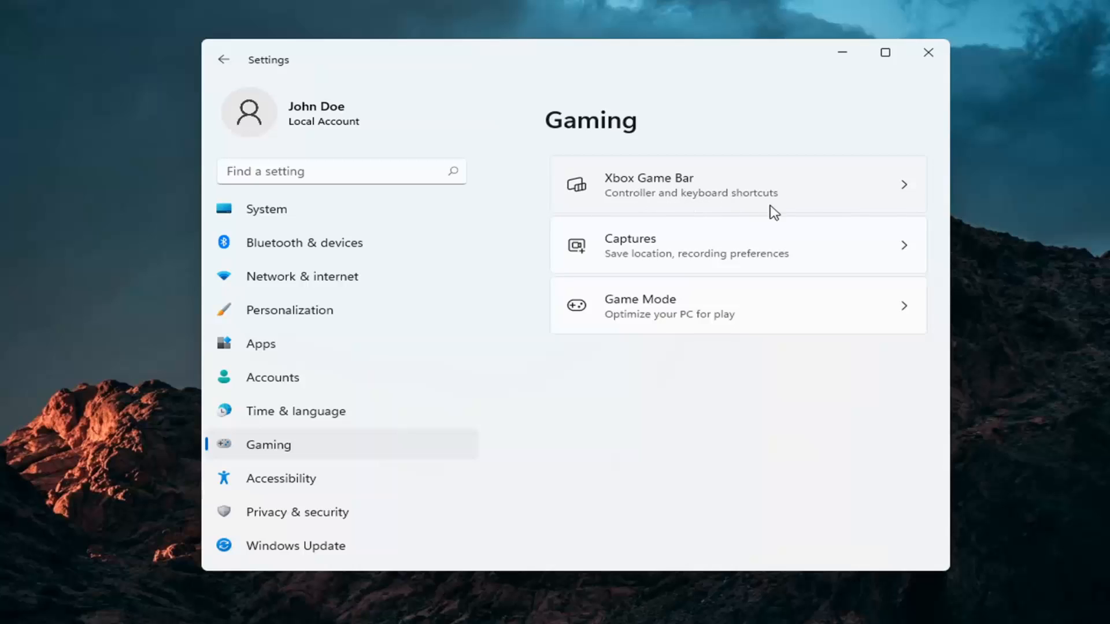
{"action": "left_click", "coordinate": [736, 185]}
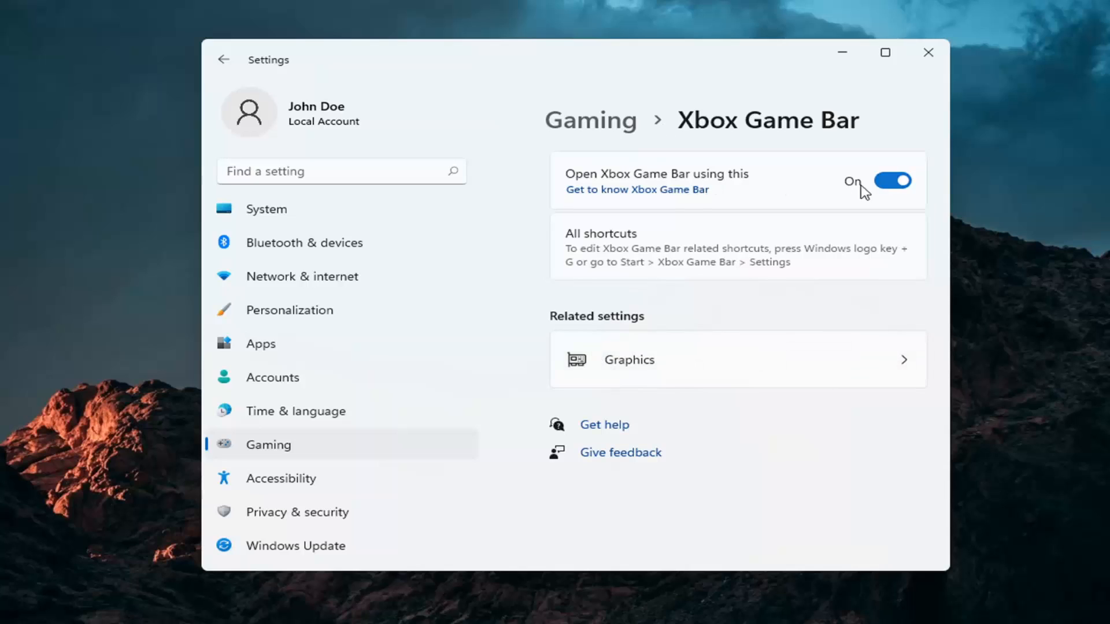
{"action": "left_click", "coordinate": [892, 180]}
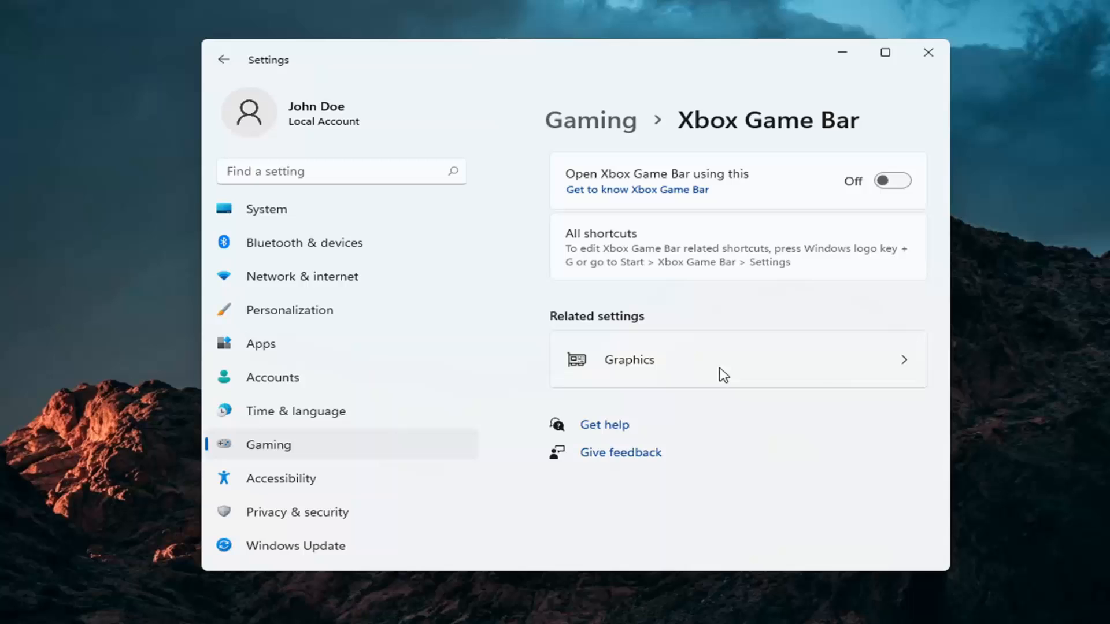
{"action": "mouse_move", "coordinate": [640, 258]}
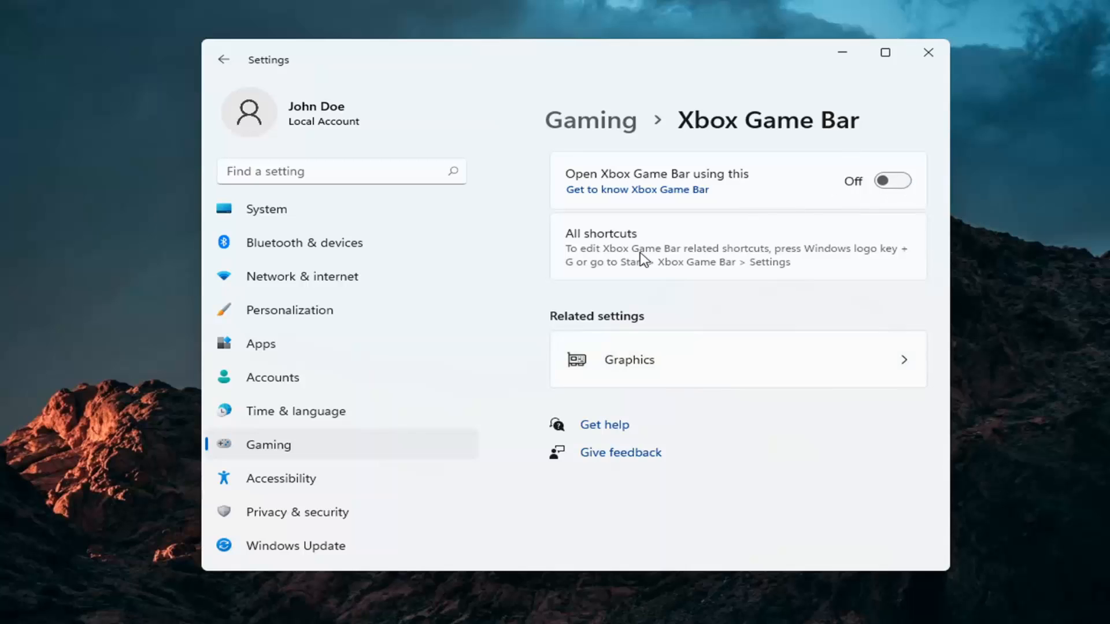
{"action": "mouse_move", "coordinate": [260, 347]}
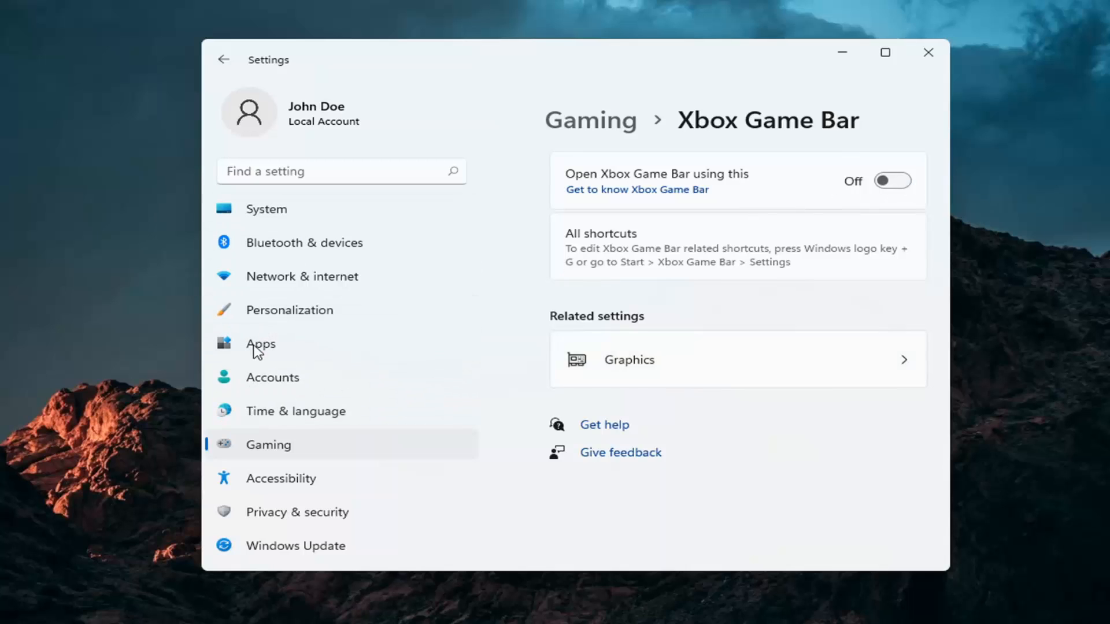
Step: Search 'xbox' in Apps & features to list the three Xbox apps
{"action": "left_click", "coordinate": [261, 343]}
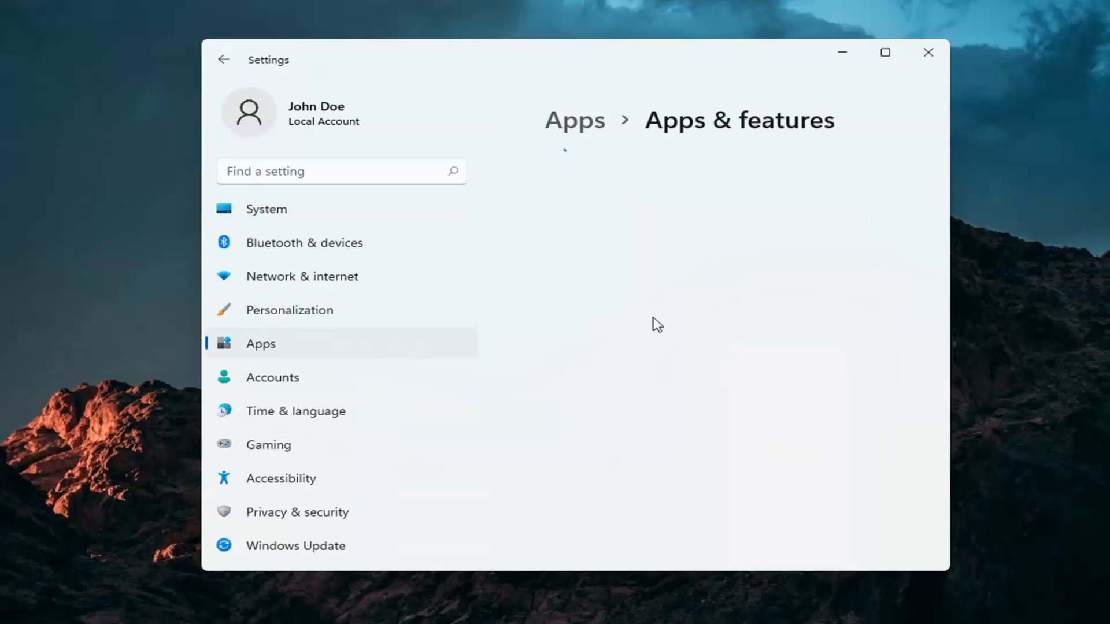
{"action": "mouse_move", "coordinate": [656, 325]}
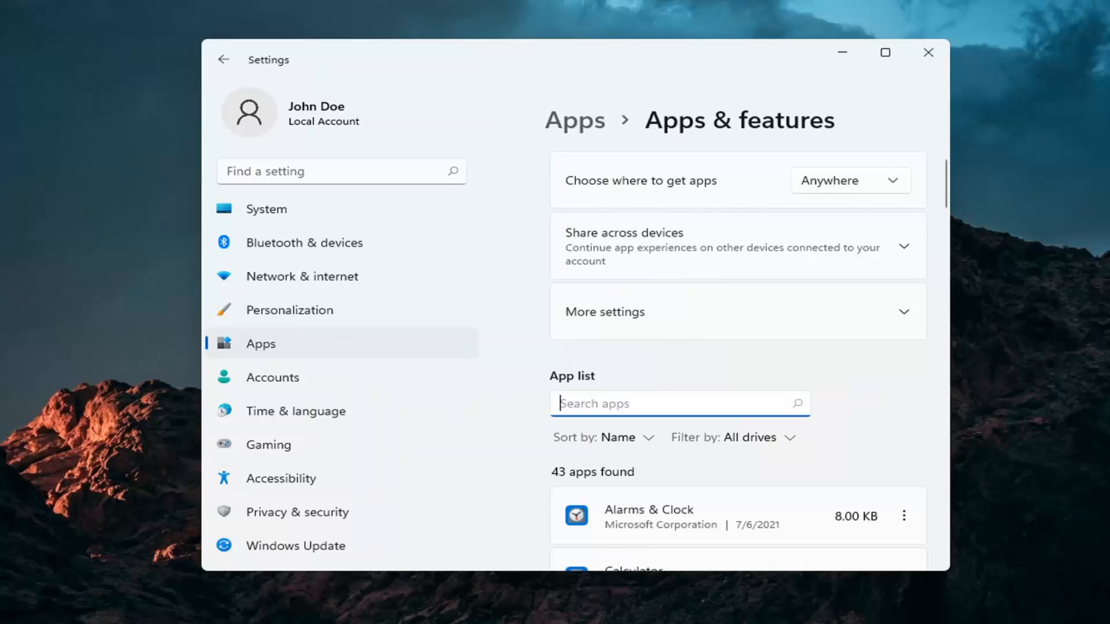
{"action": "type", "text": "xbox"}
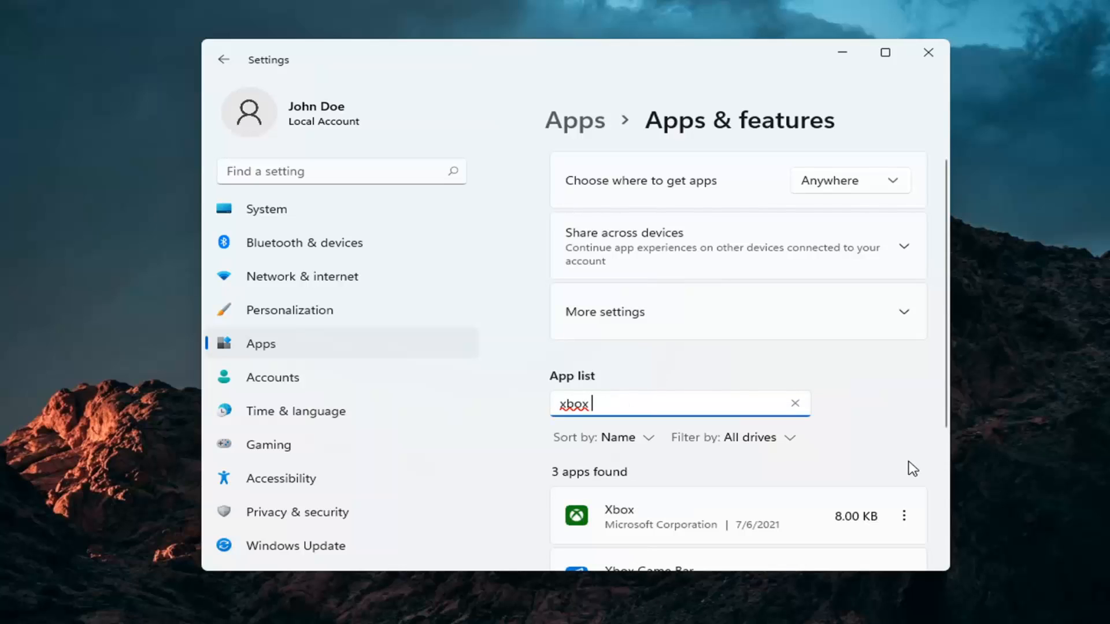
{"action": "scroll", "scroll_direction": "down", "scroll_amount": 3}
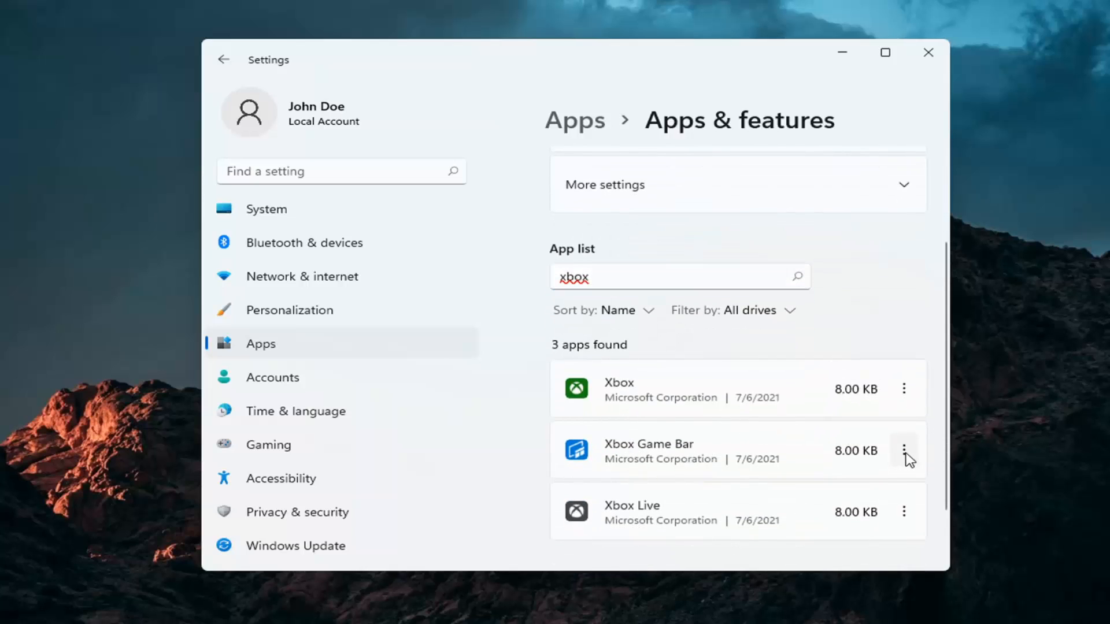
Step: Set Xbox Game Bar's 'Let this app run in background' to Never in Advanced options
{"action": "left_click", "coordinate": [904, 451]}
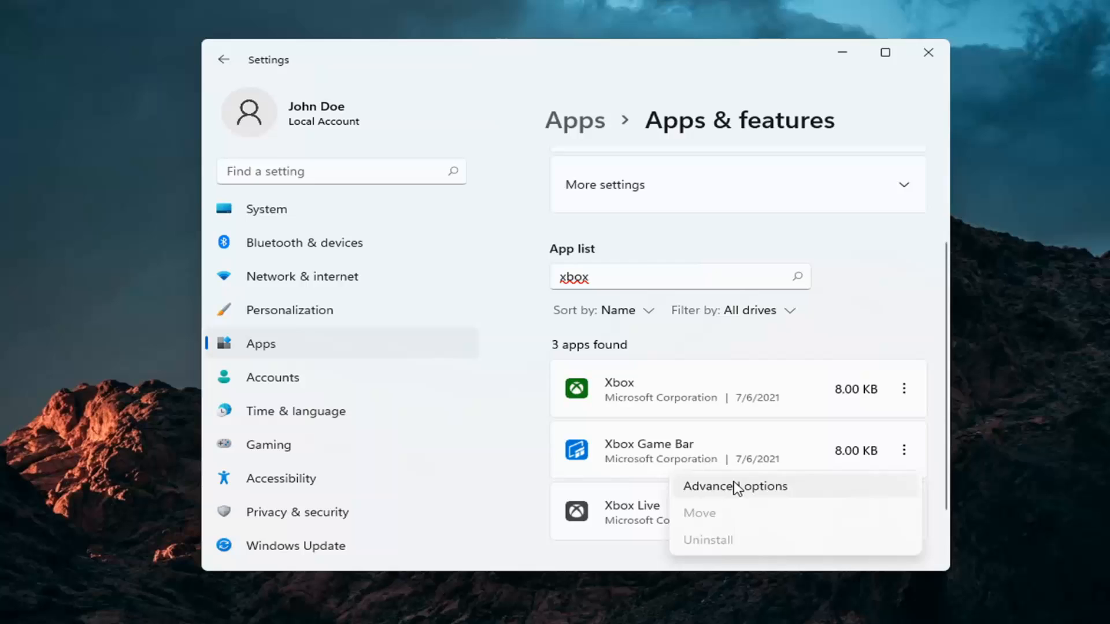
{"action": "left_click", "coordinate": [734, 486]}
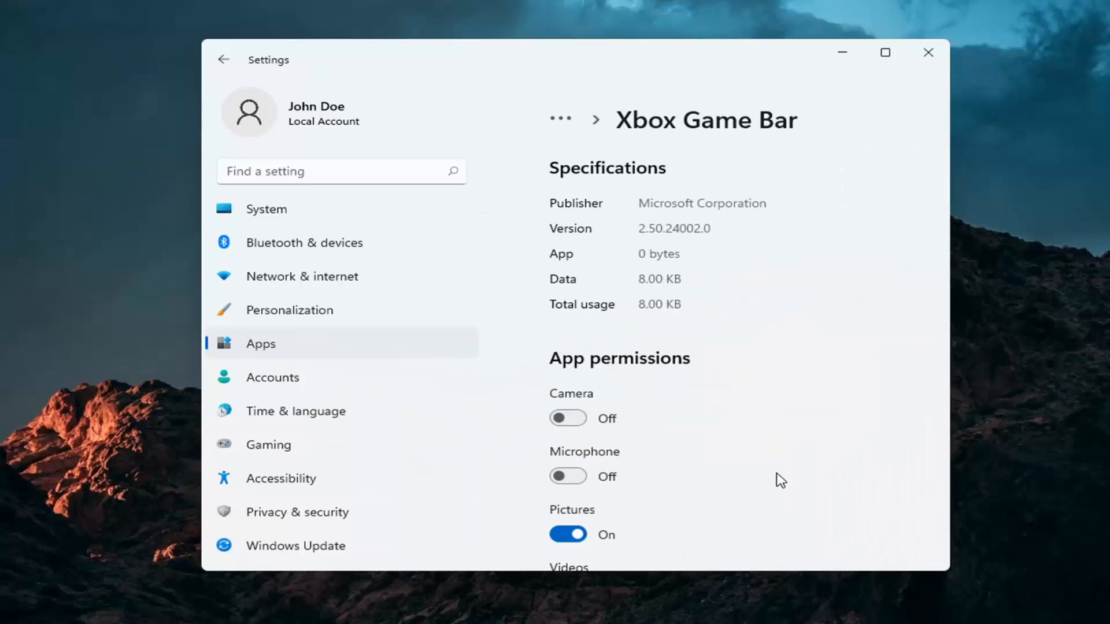
{"action": "scroll", "scroll_direction": "down", "scroll_amount": 3}
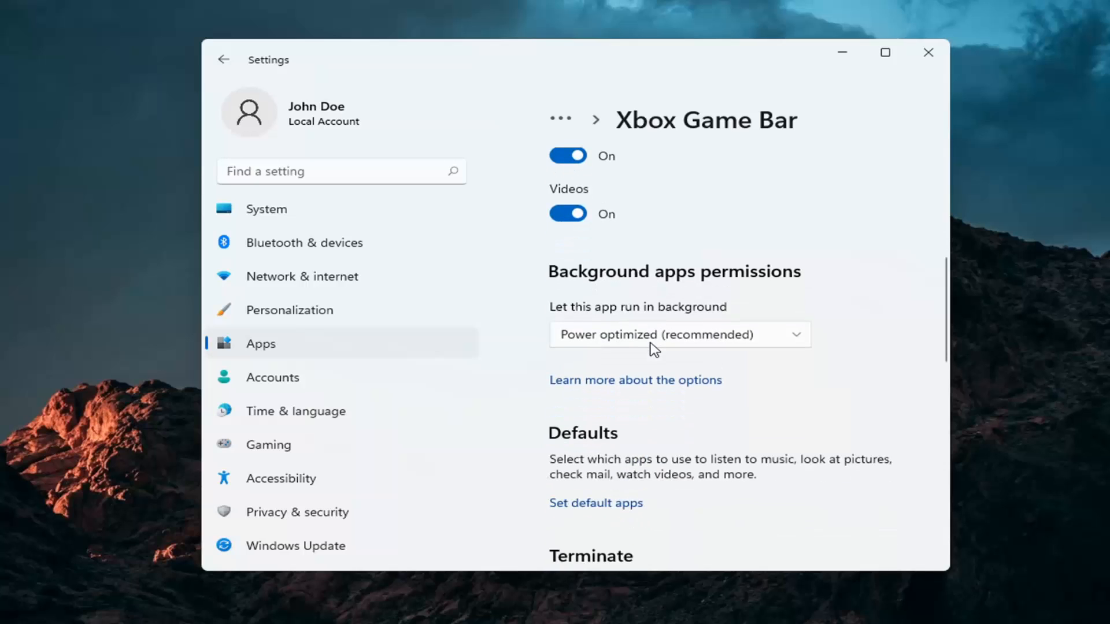
{"action": "left_click", "coordinate": [677, 334]}
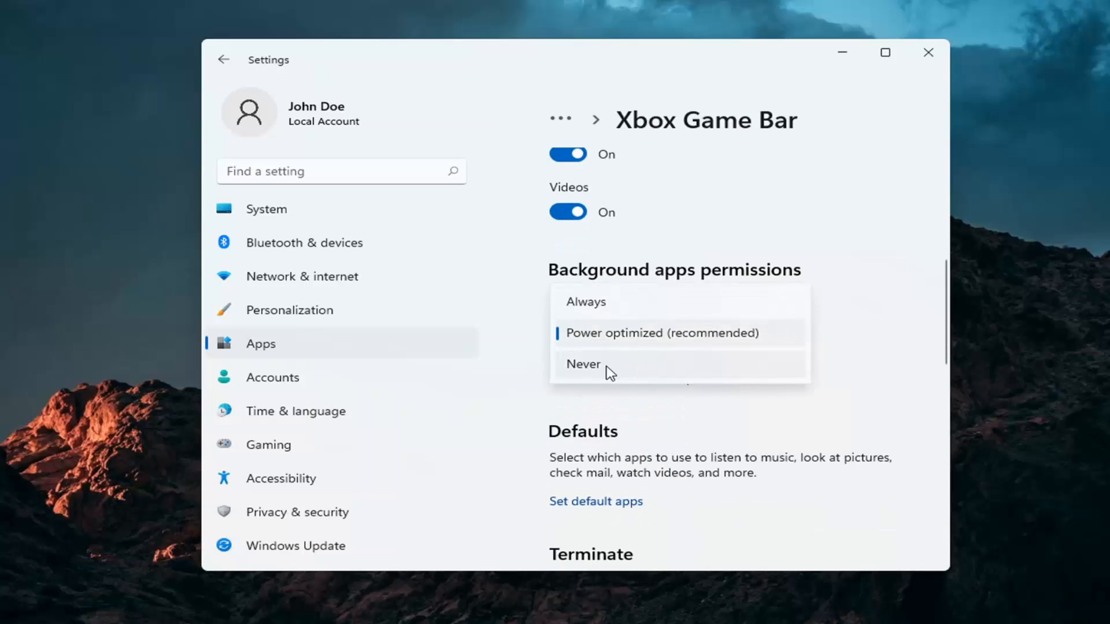
{"action": "left_click", "coordinate": [582, 363]}
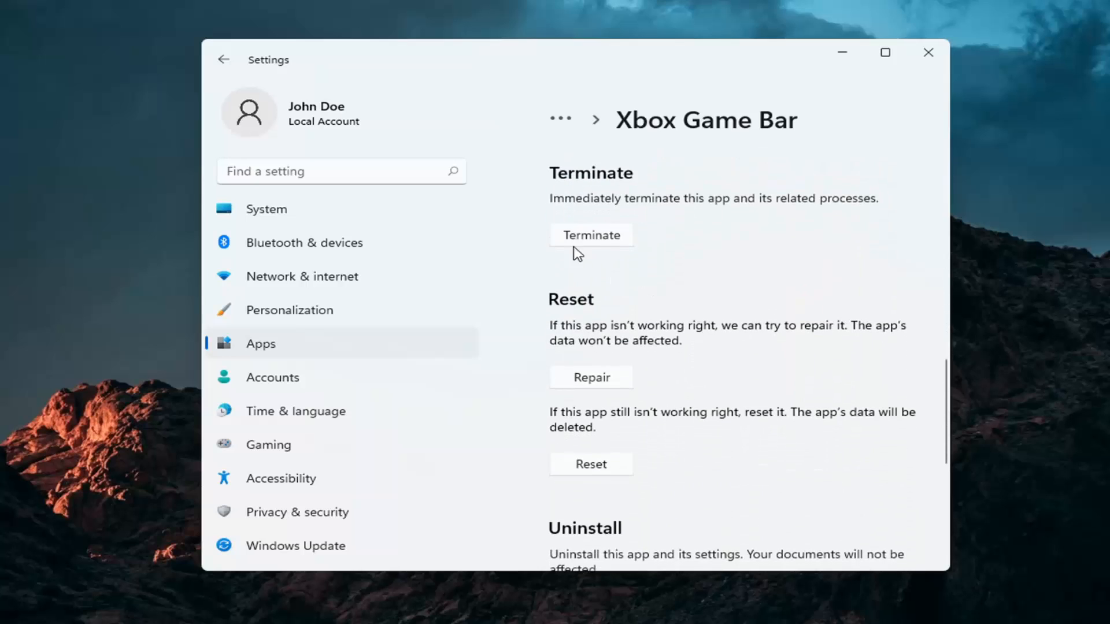
Step: Confirm the Never background setting, then close the Settings window
{"action": "scroll", "scroll_direction": "down", "scroll_amount": 3}
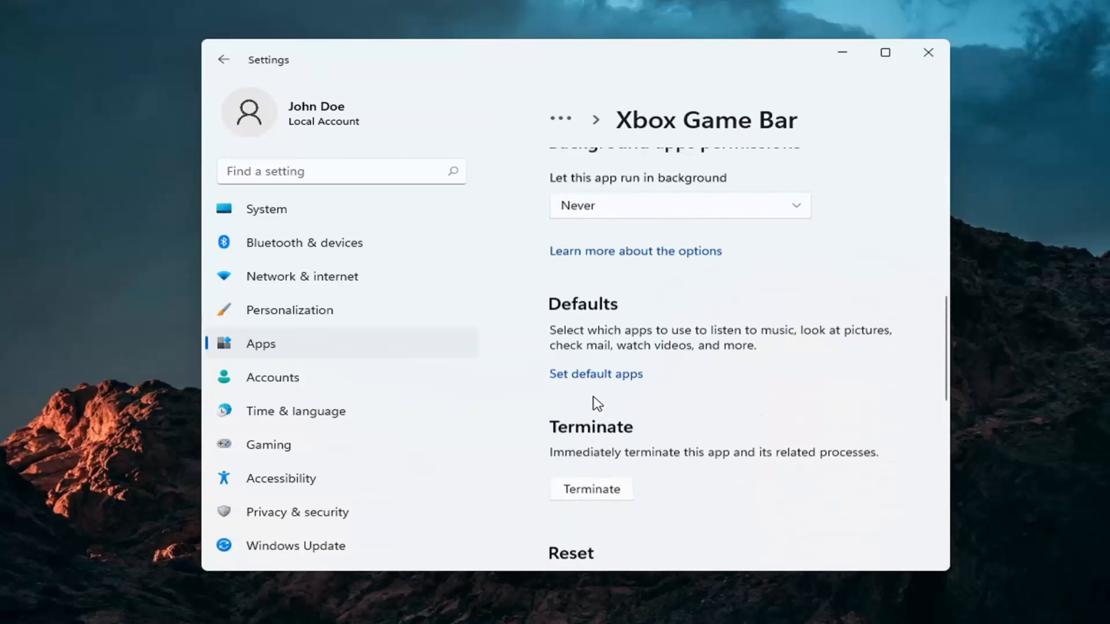
{"action": "scroll", "scroll_direction": "up", "scroll_amount": 3}
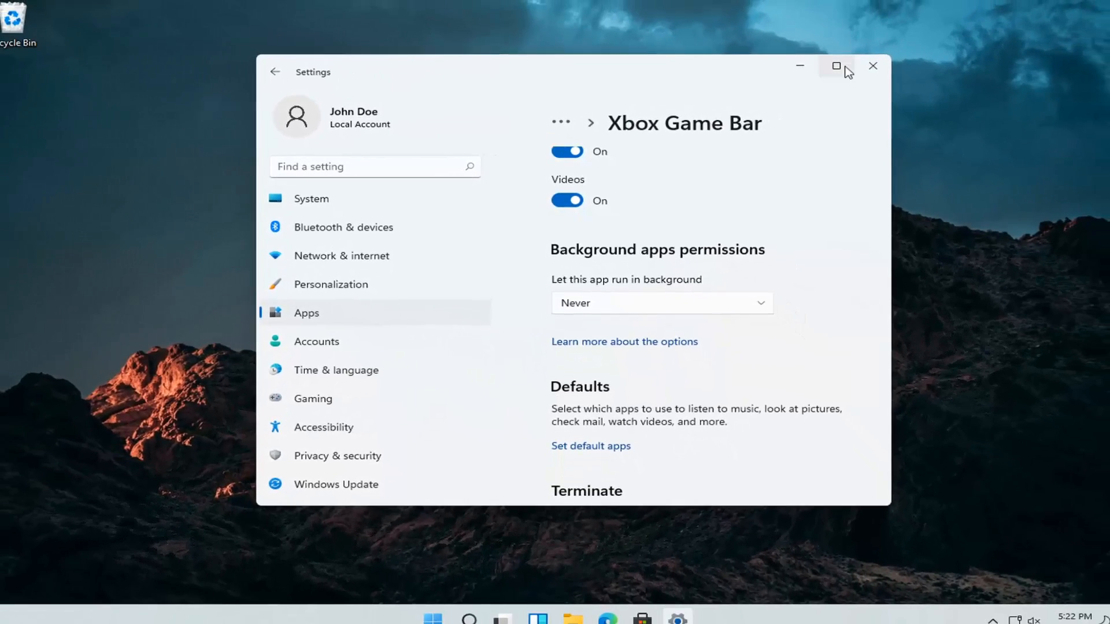
{"action": "left_click", "coordinate": [873, 66]}
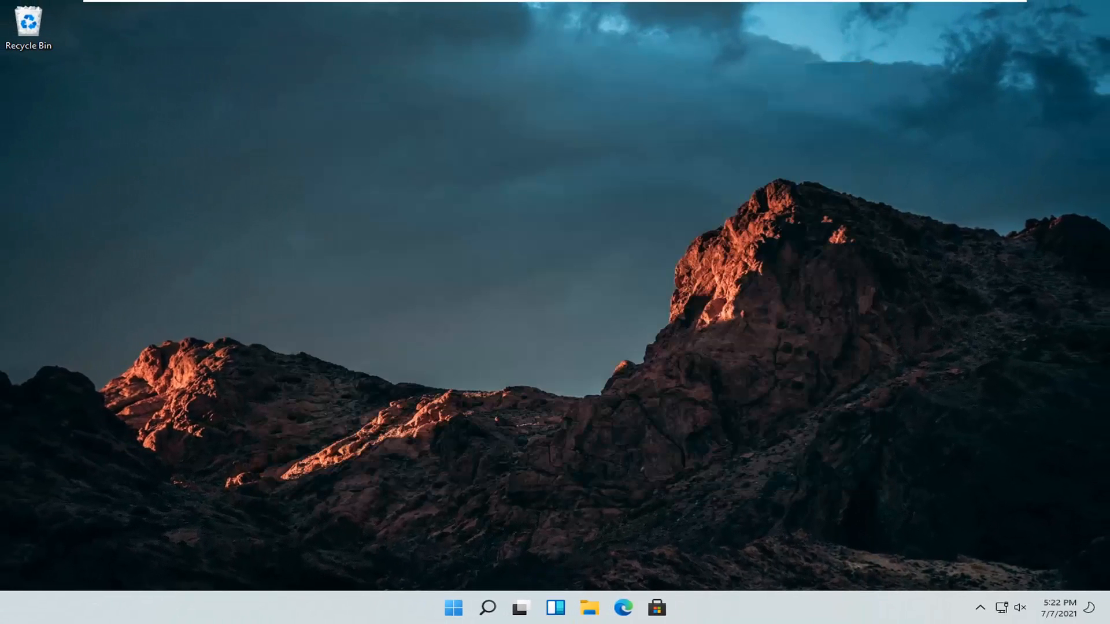